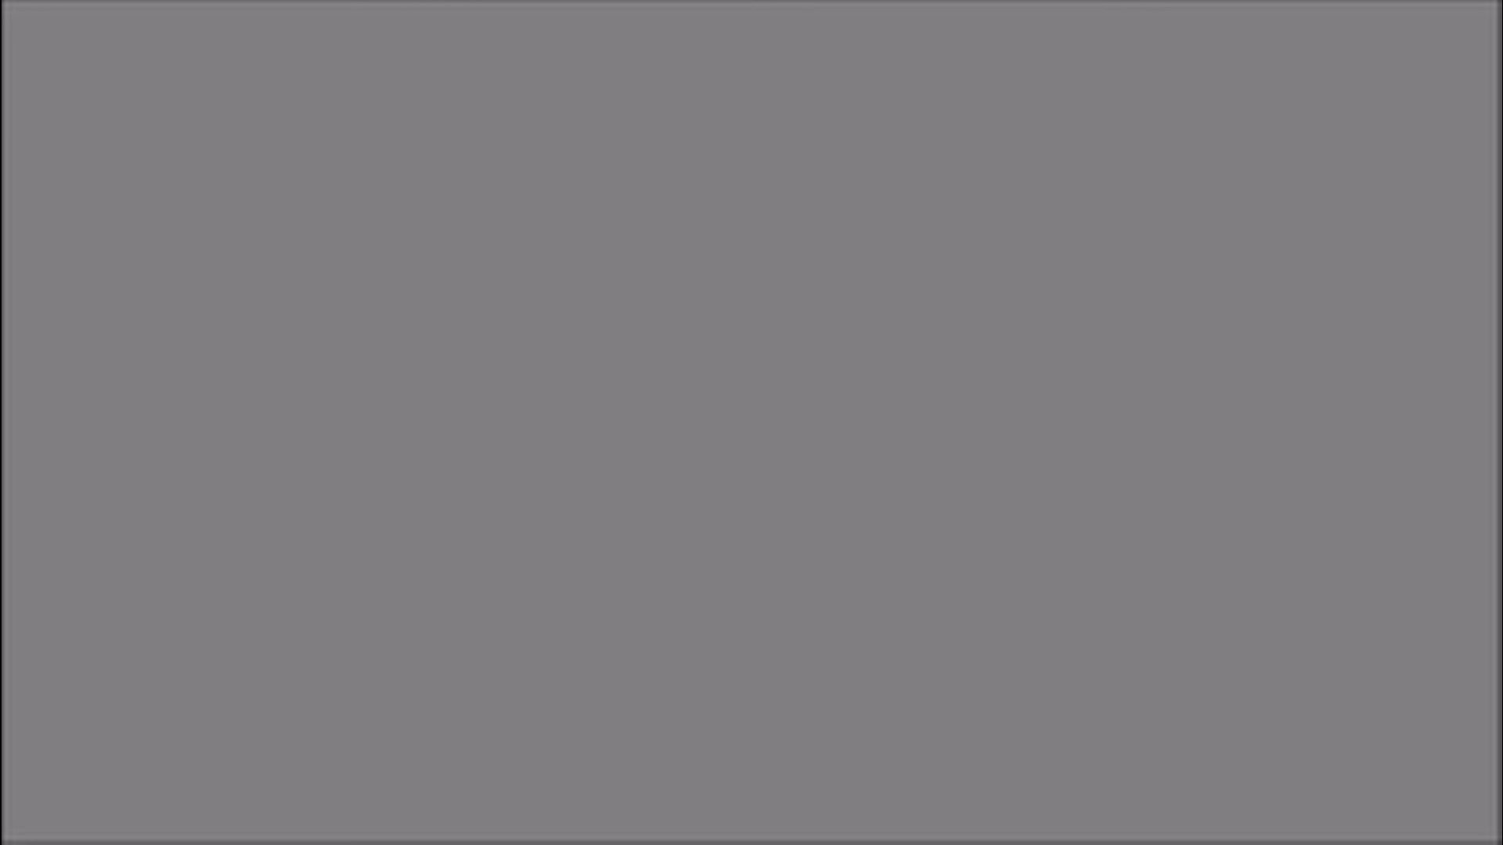
{"action": "mouse_move", "coordinate": [748, 421]}
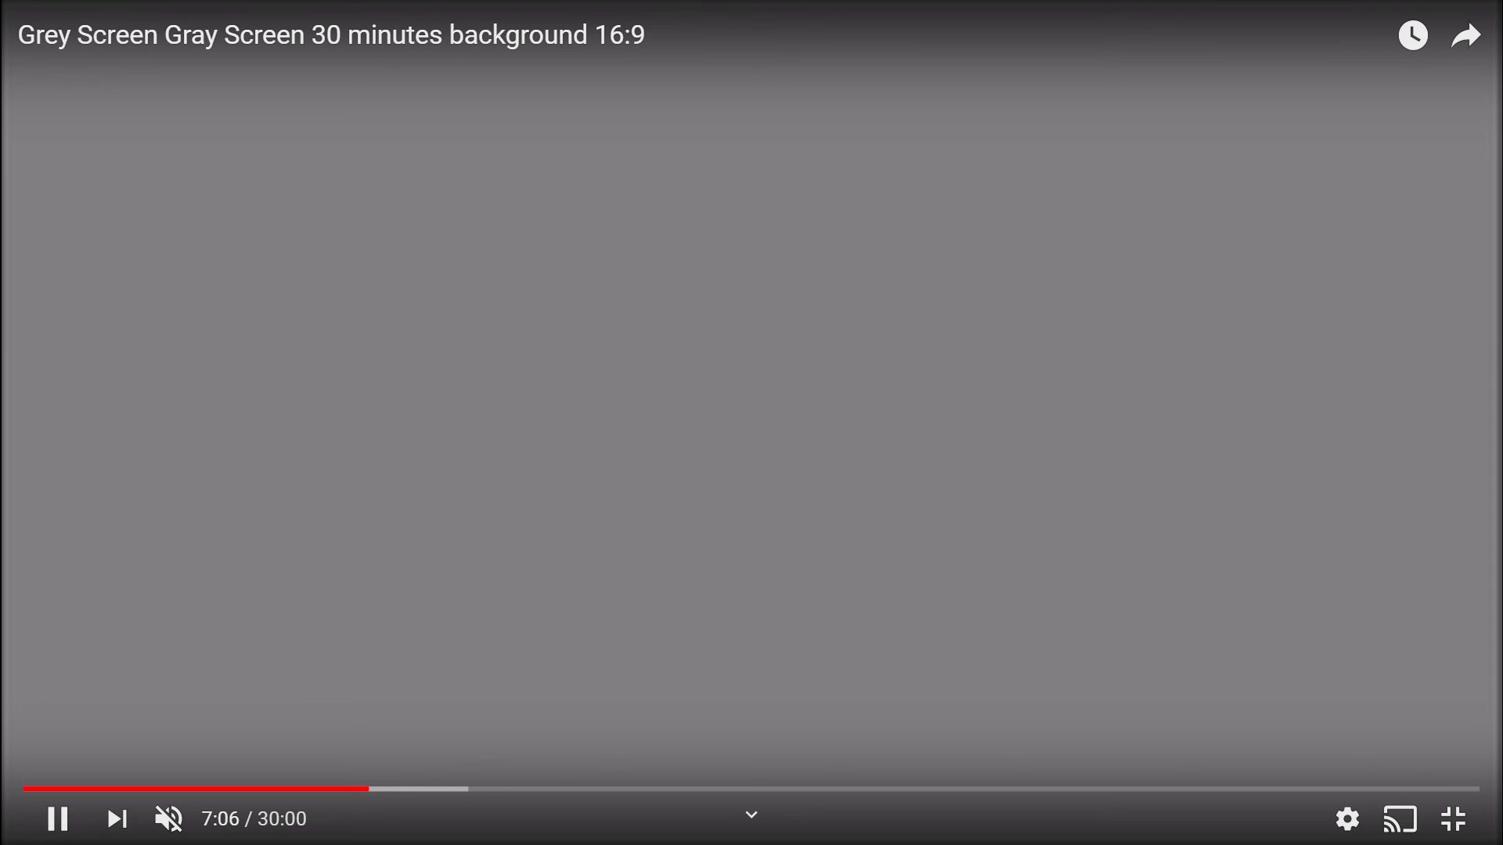